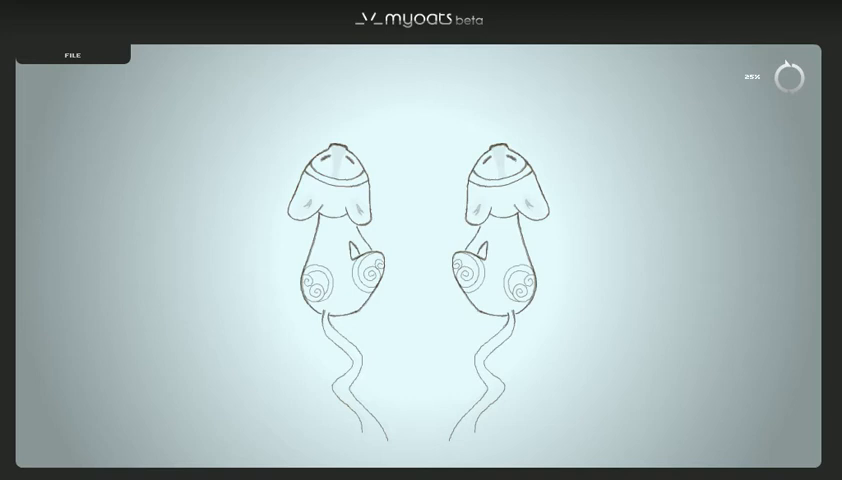
left_click(788, 78)
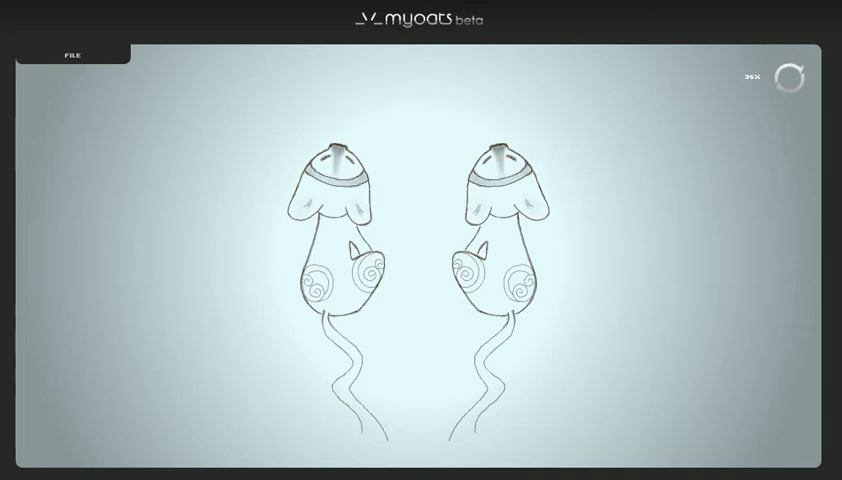